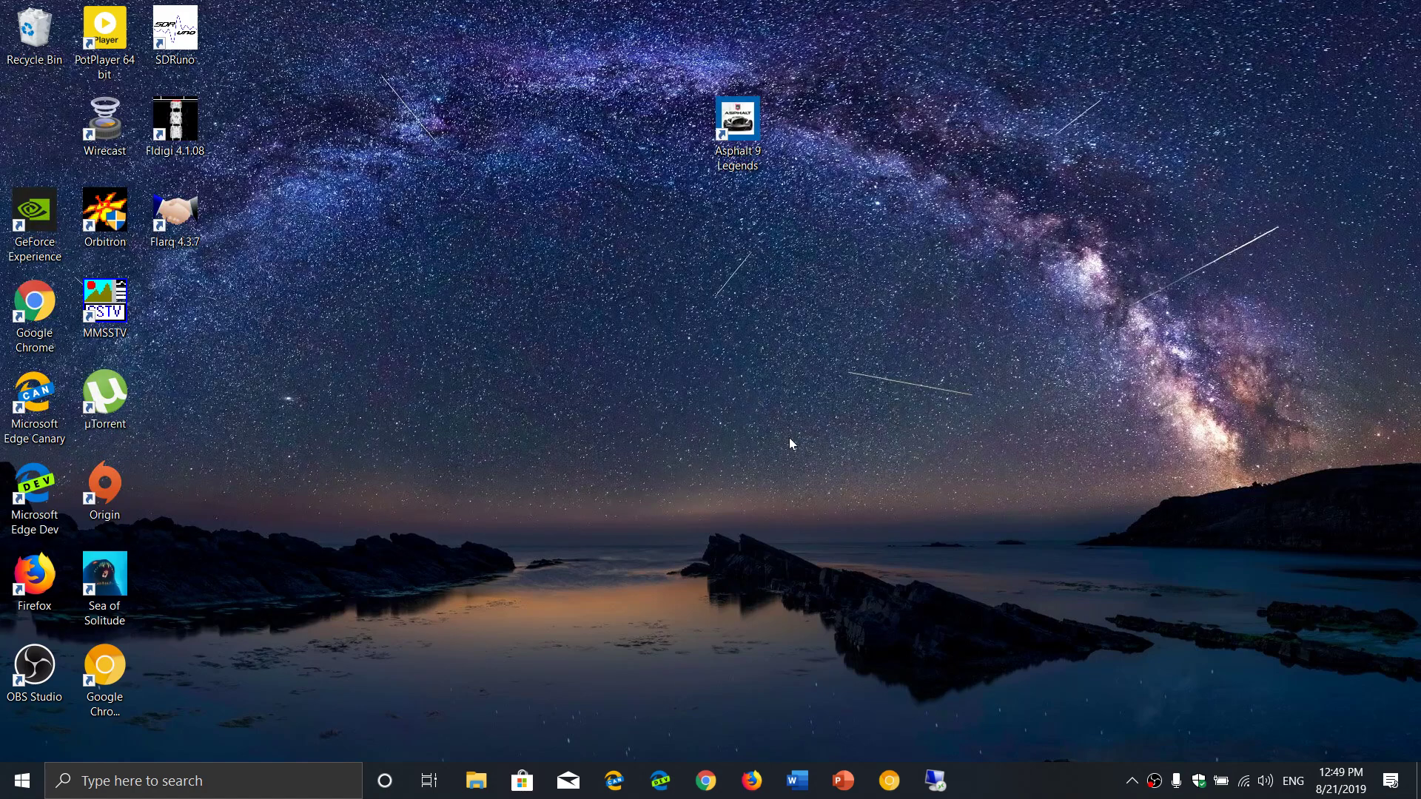
mouse_move(1013, 790)
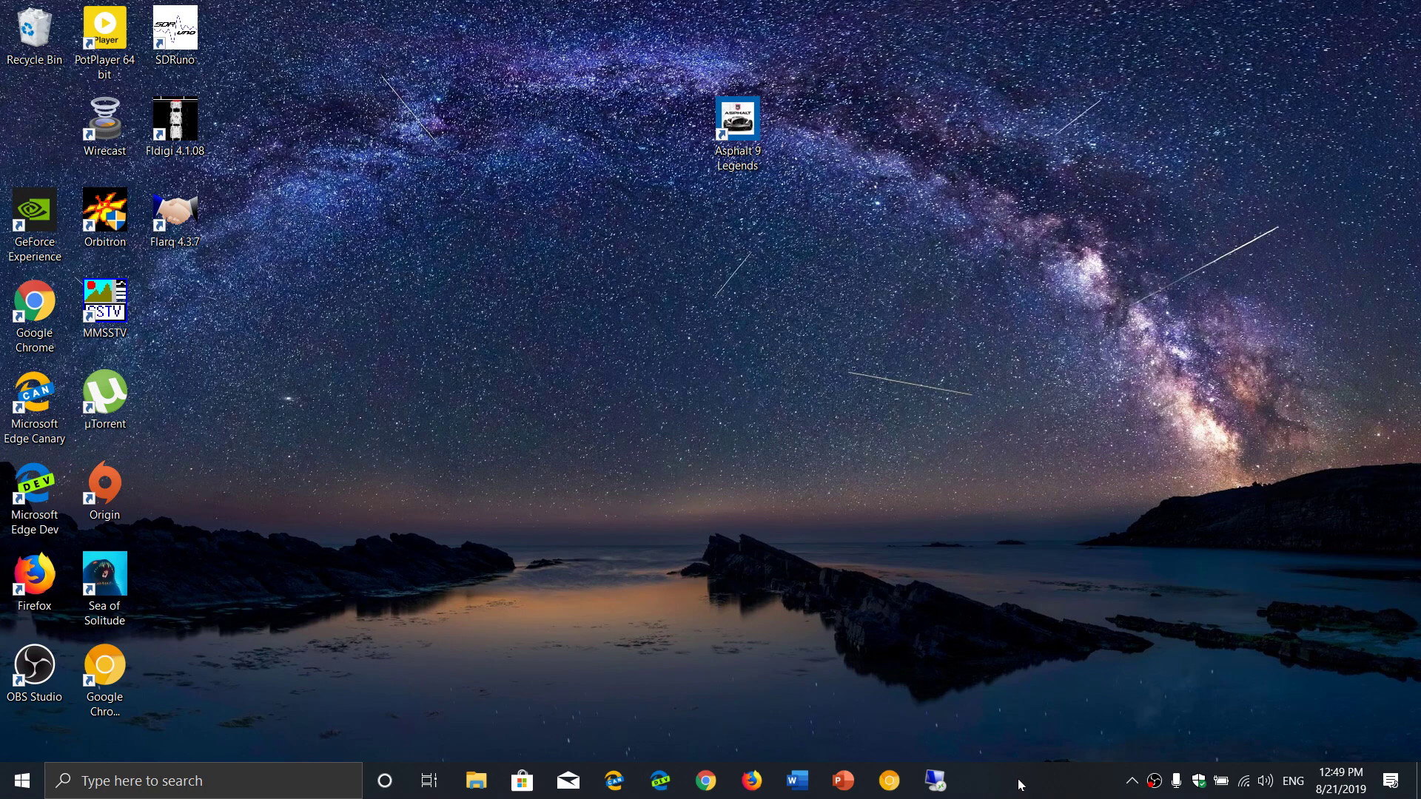
Bring up the taskbar's right-click menu on an empty area of the Windows taskbar
right_click(1018, 780)
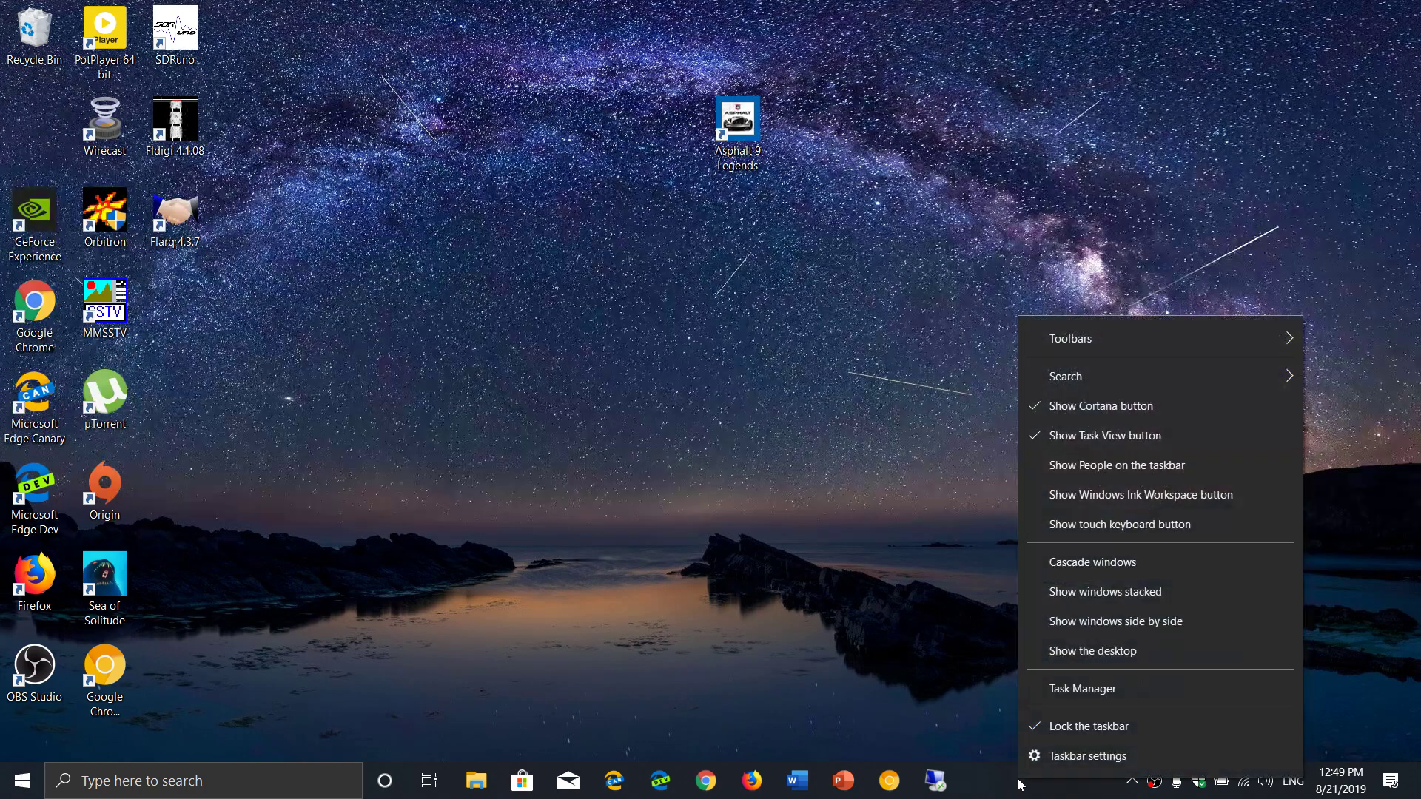
Launch Task Manager from the taskbar menu and show the Startup apps list
click(1082, 689)
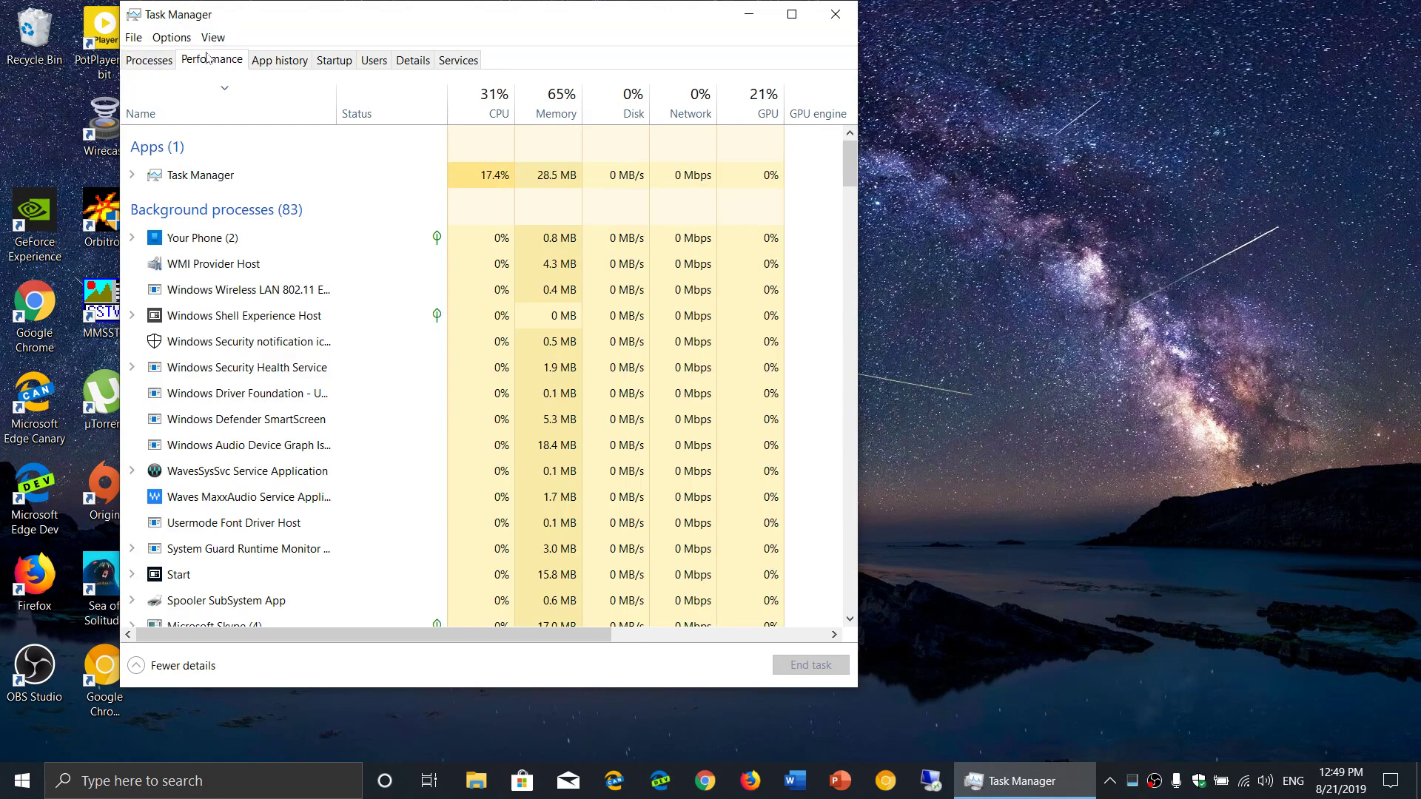
click(211, 60)
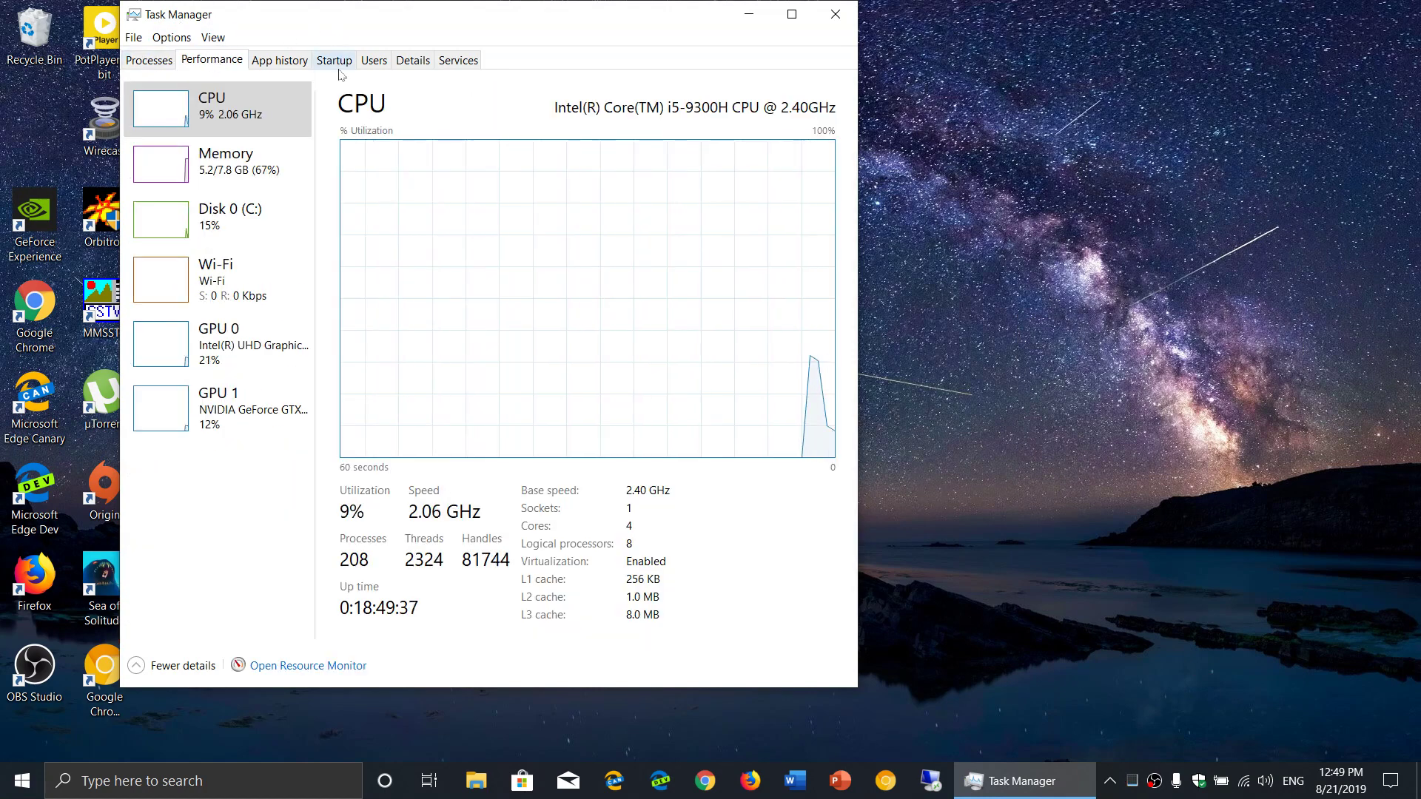
click(334, 60)
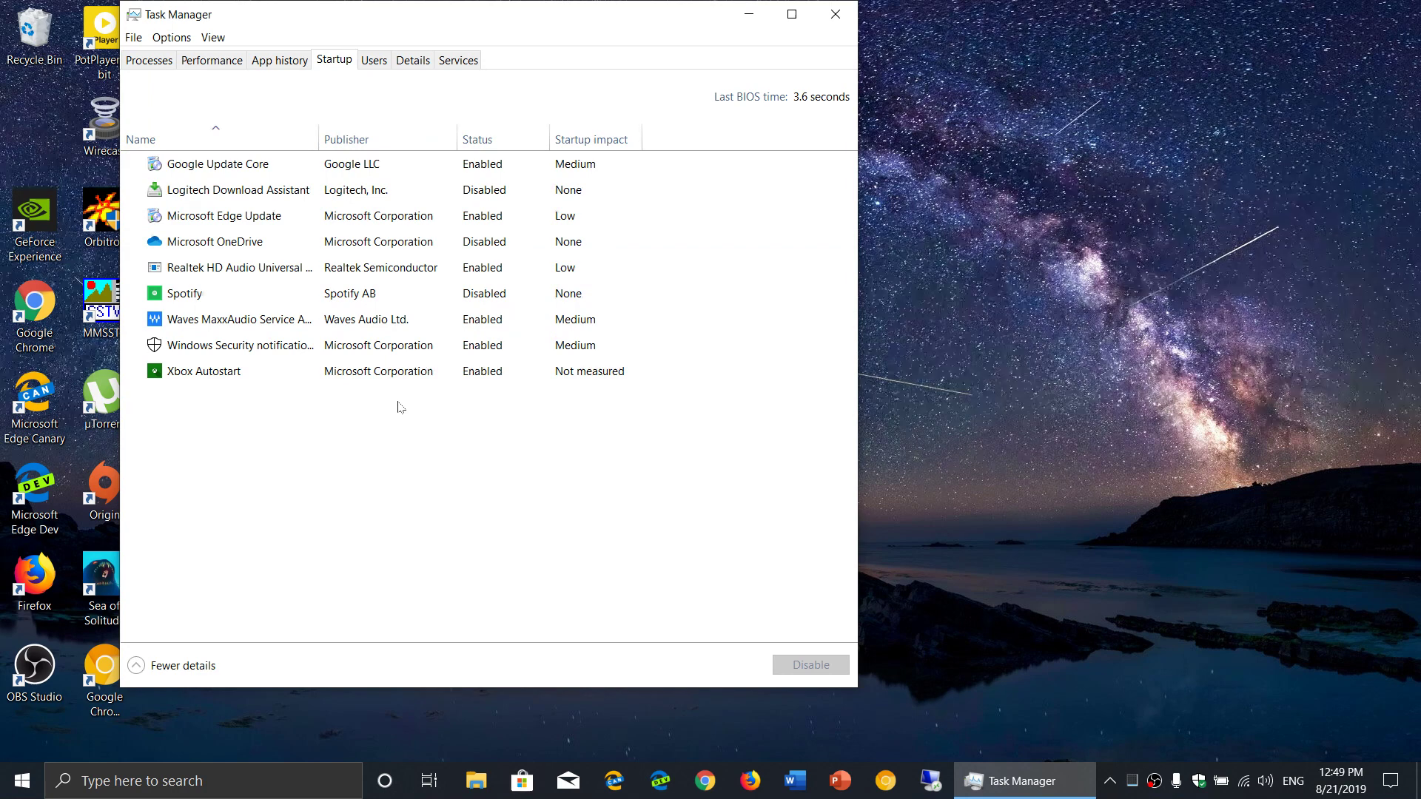
Disable Google Update Core in the Startup list so it no longer launches with Windows
click(362, 189)
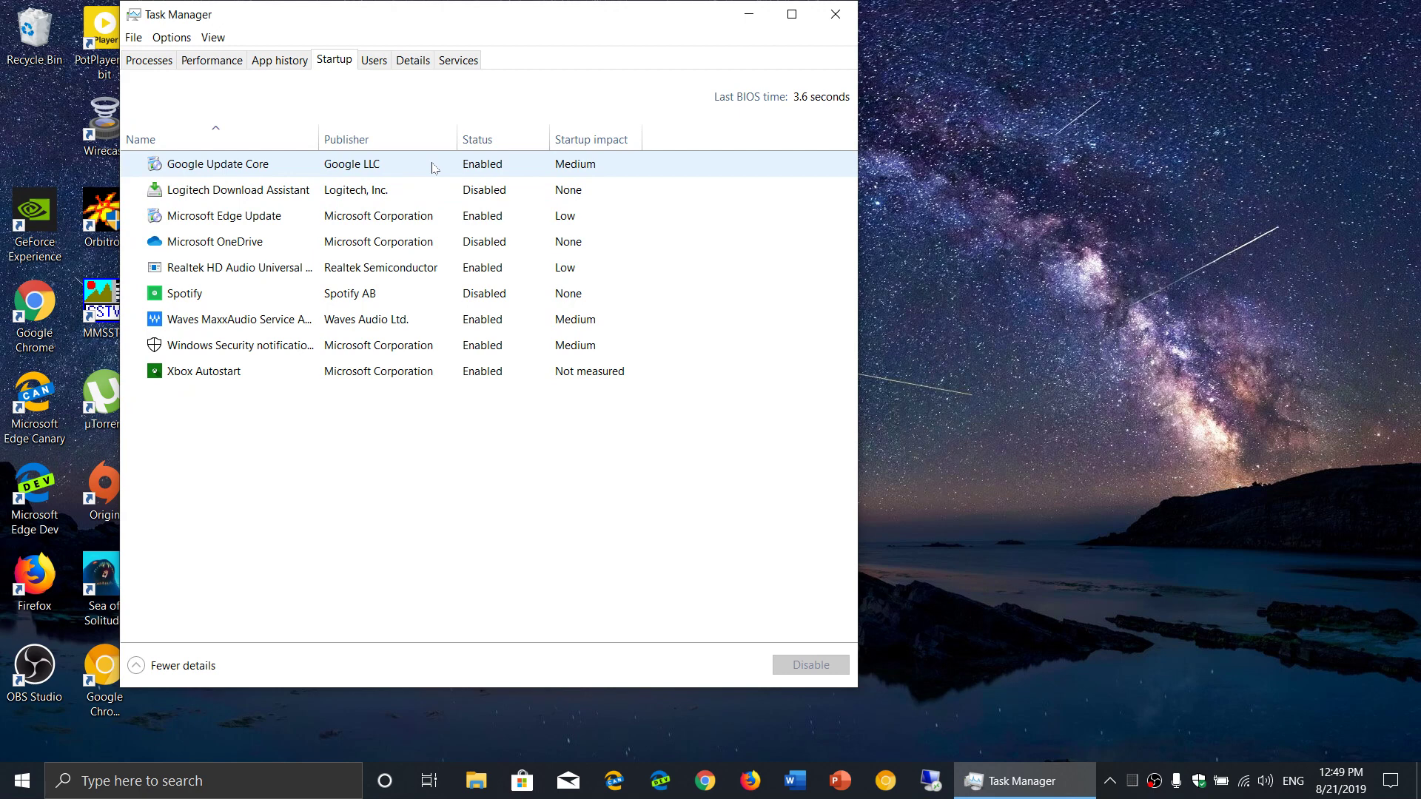
click(218, 164)
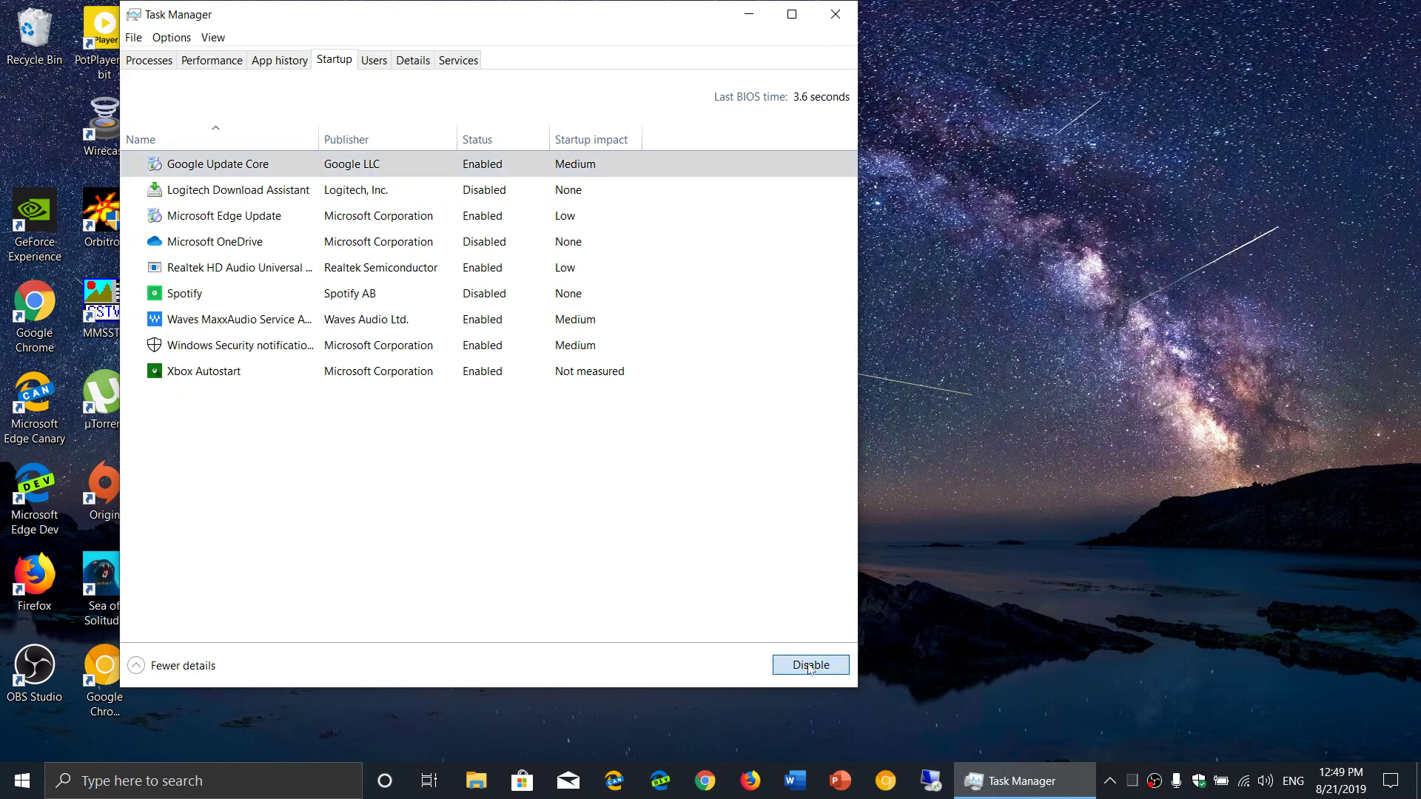
click(809, 664)
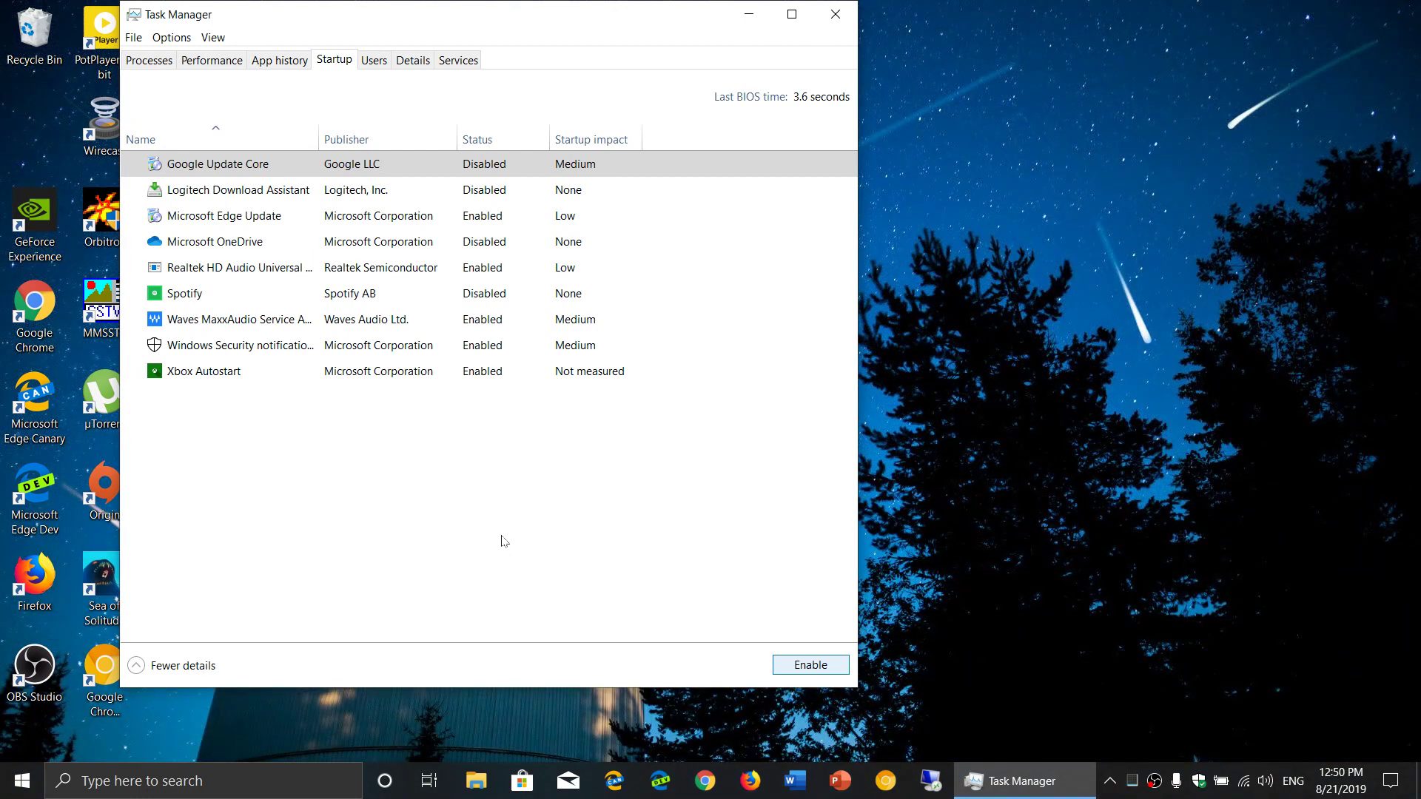
mouse_move(435, 216)
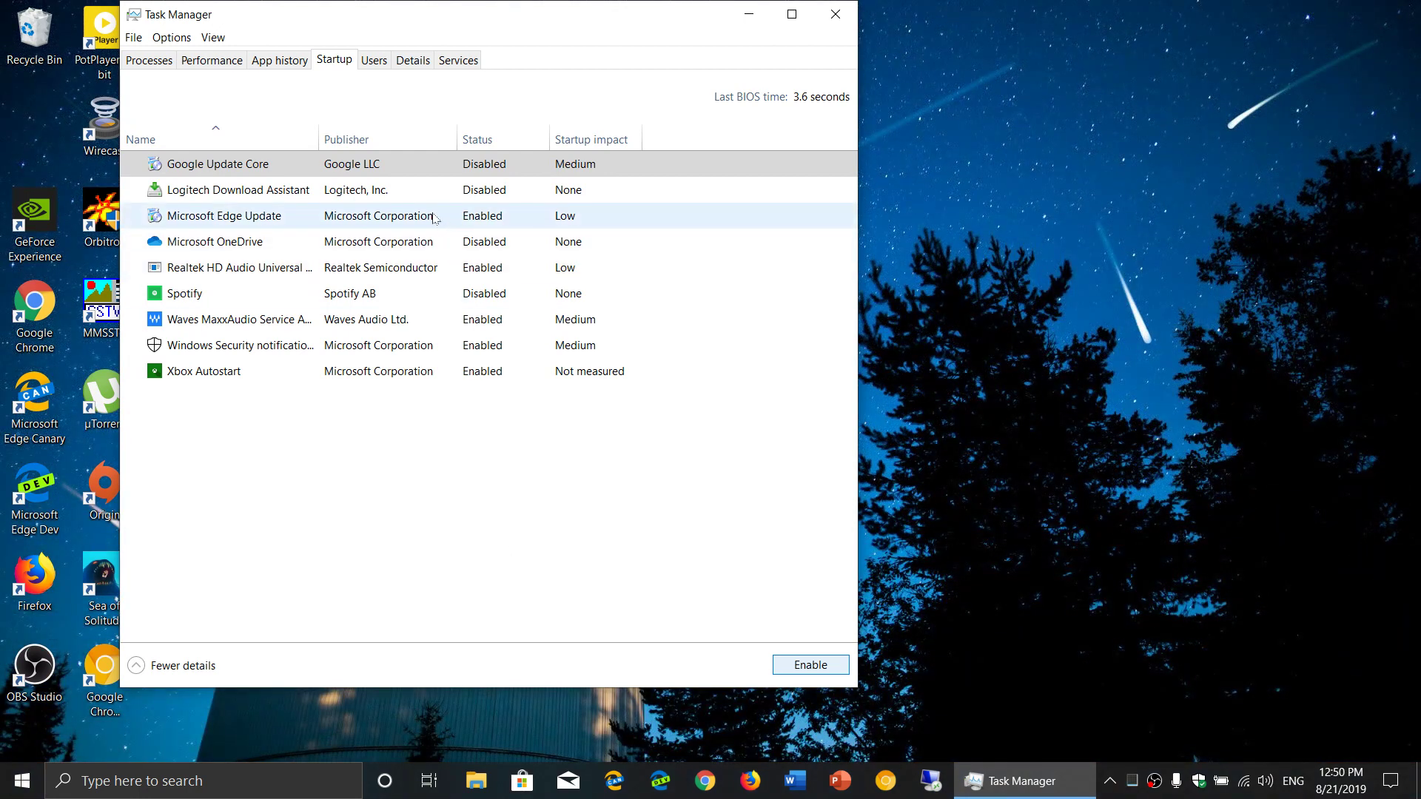
Disable Microsoft Edge Update in the Startup list
click(218, 215)
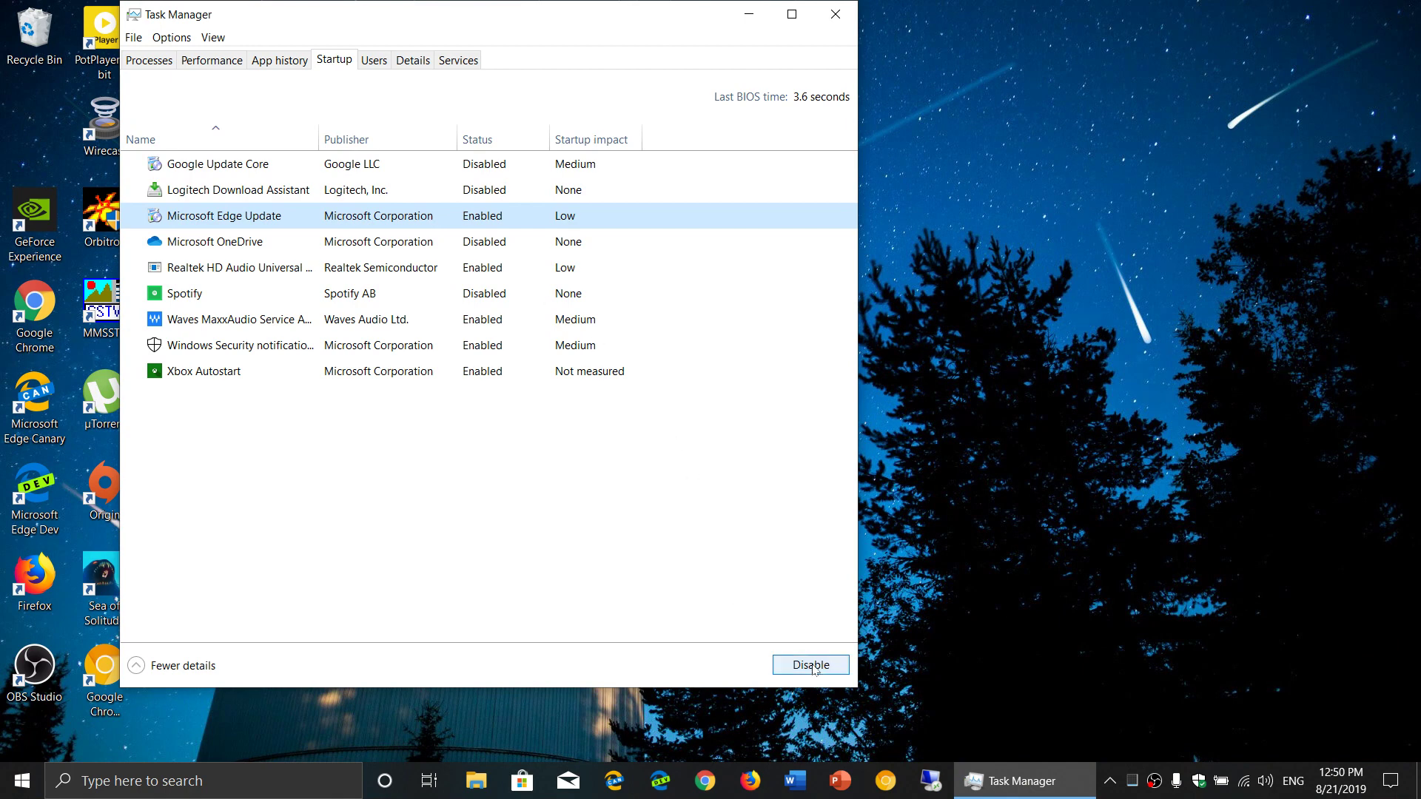
click(809, 665)
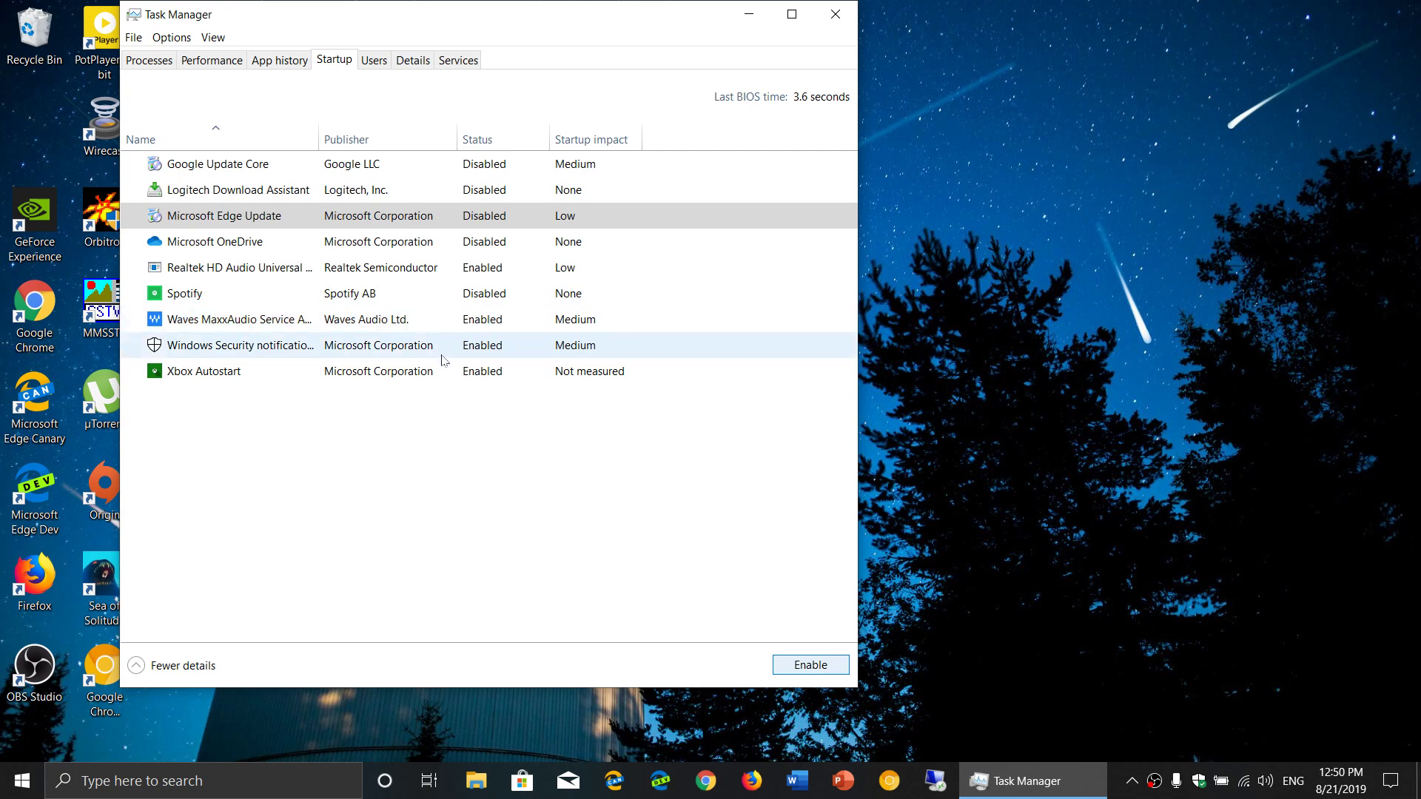
Disable Xbox Autostart in the Startup list
click(206, 371)
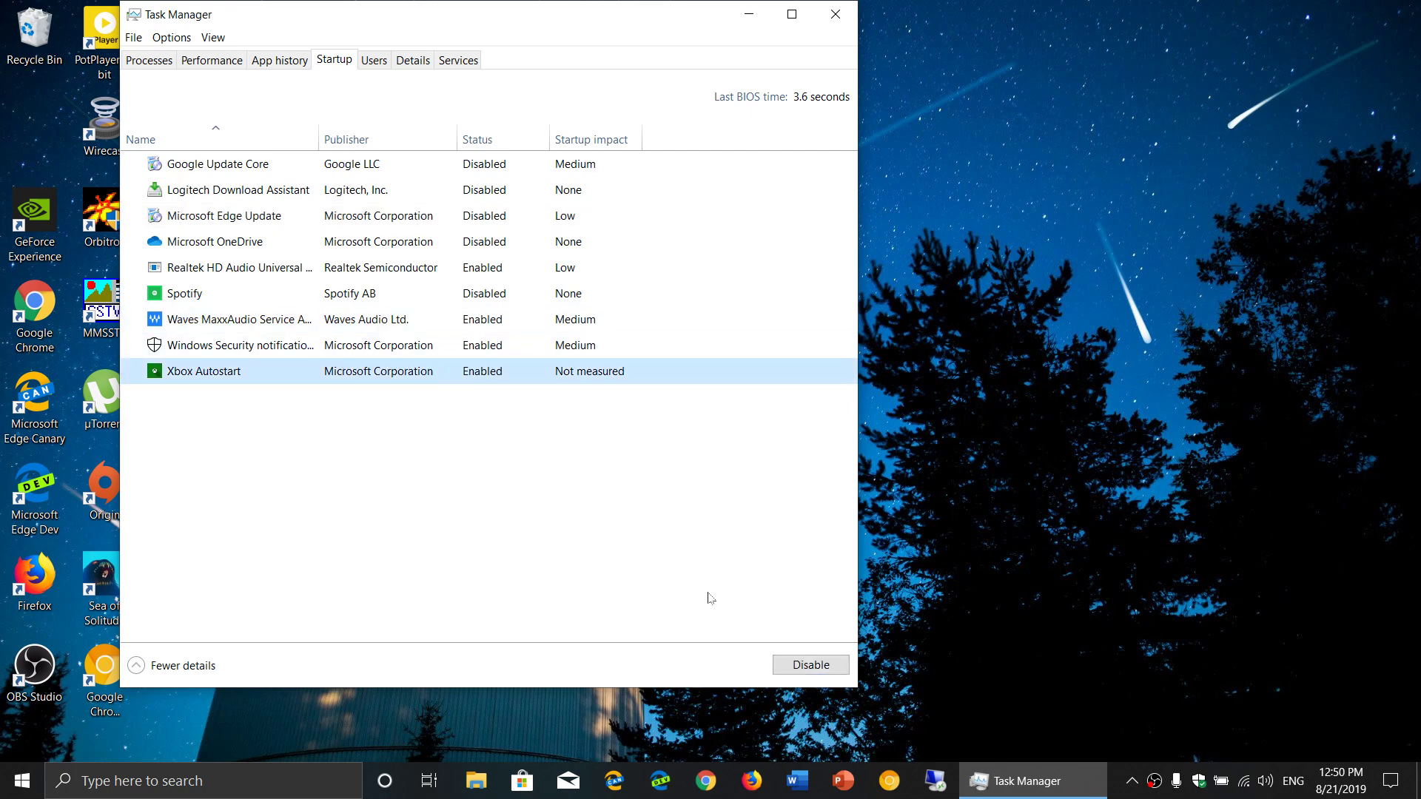
click(808, 665)
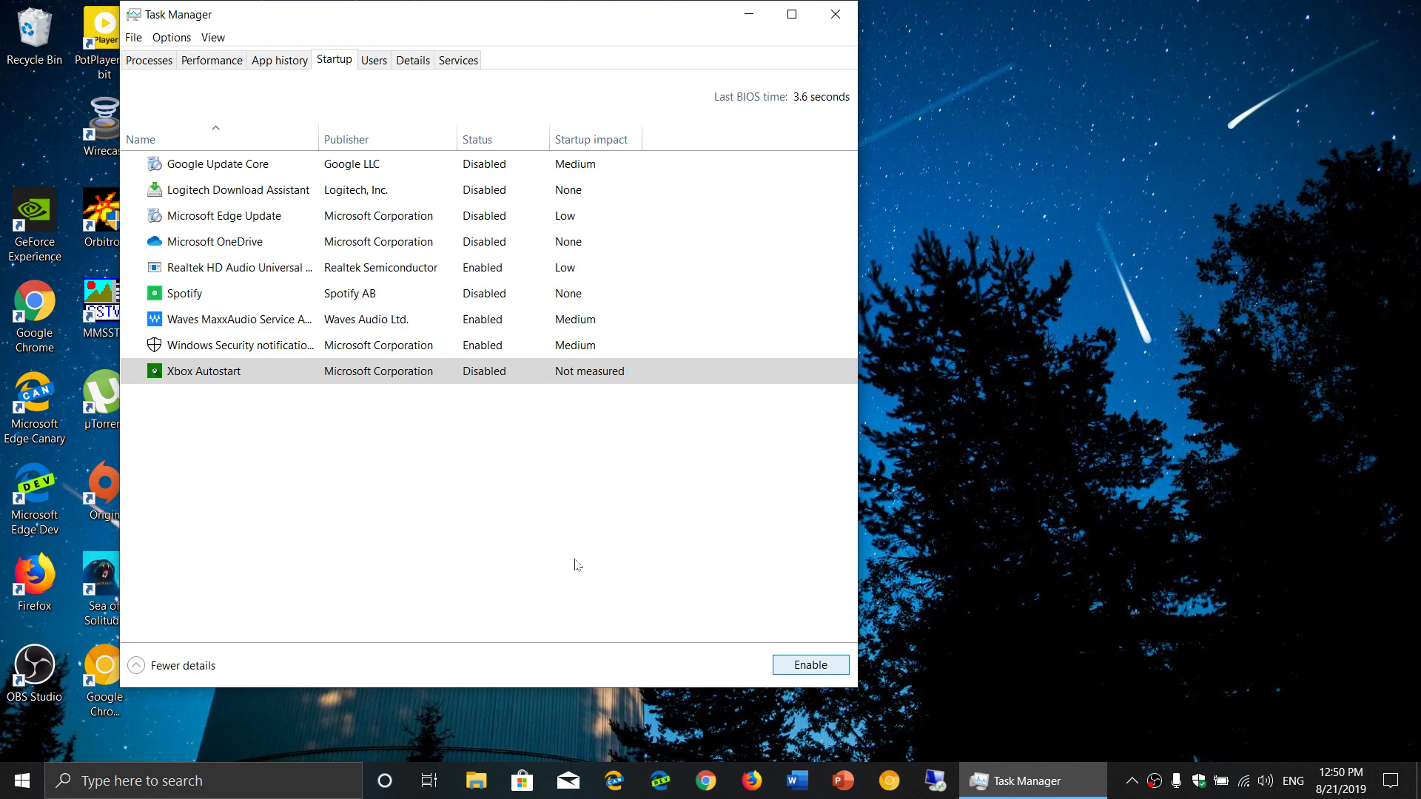
click(236, 346)
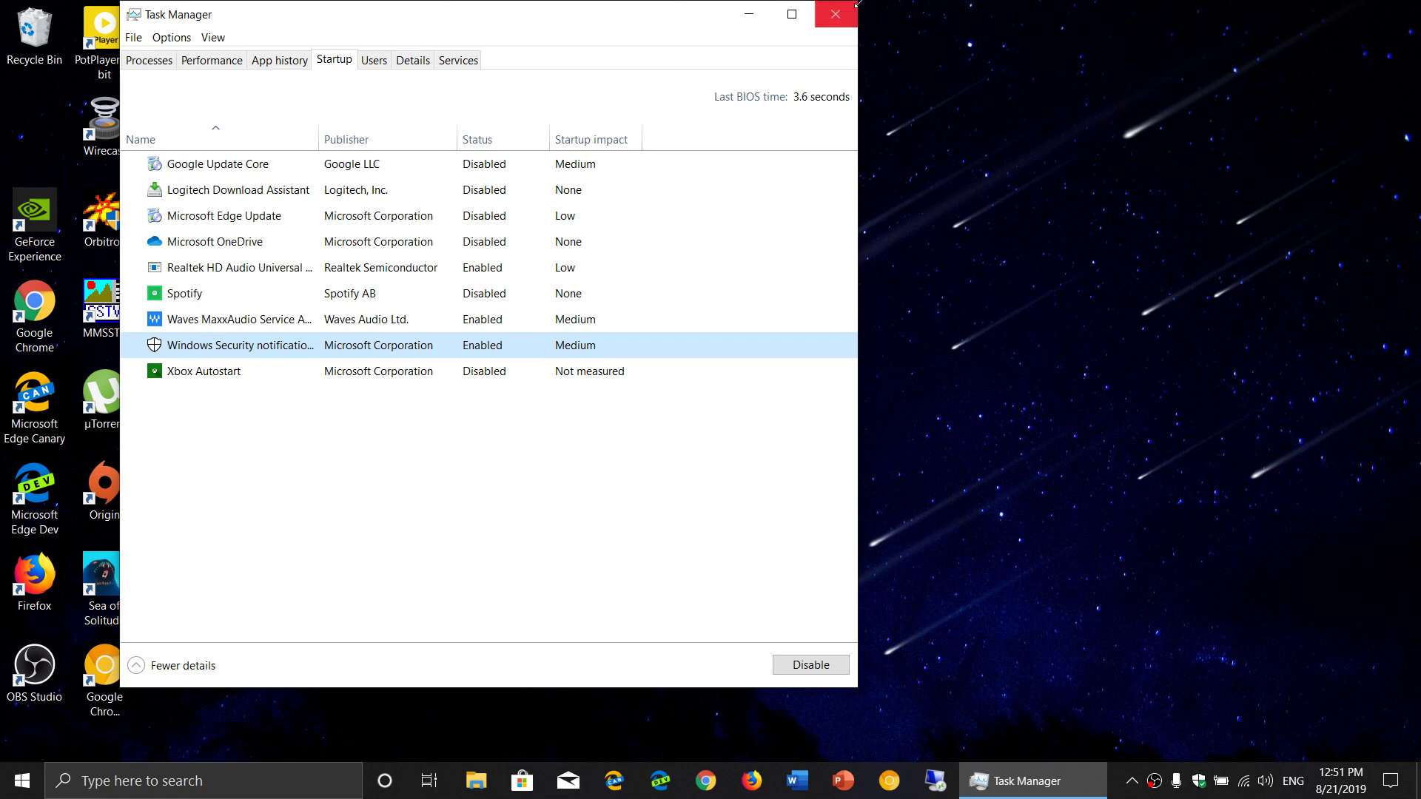
Close Task Manager and return to the desktop
click(833, 14)
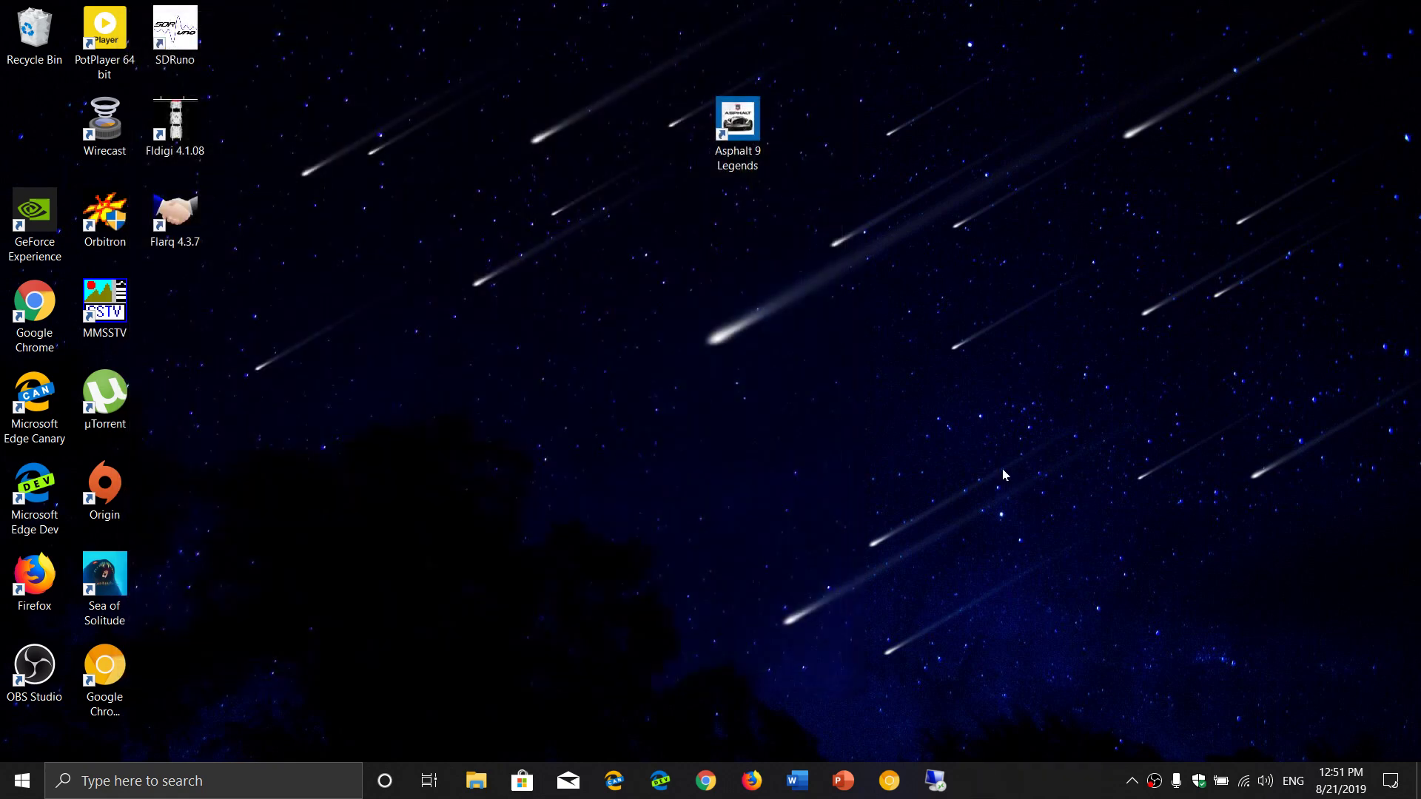
click(33, 671)
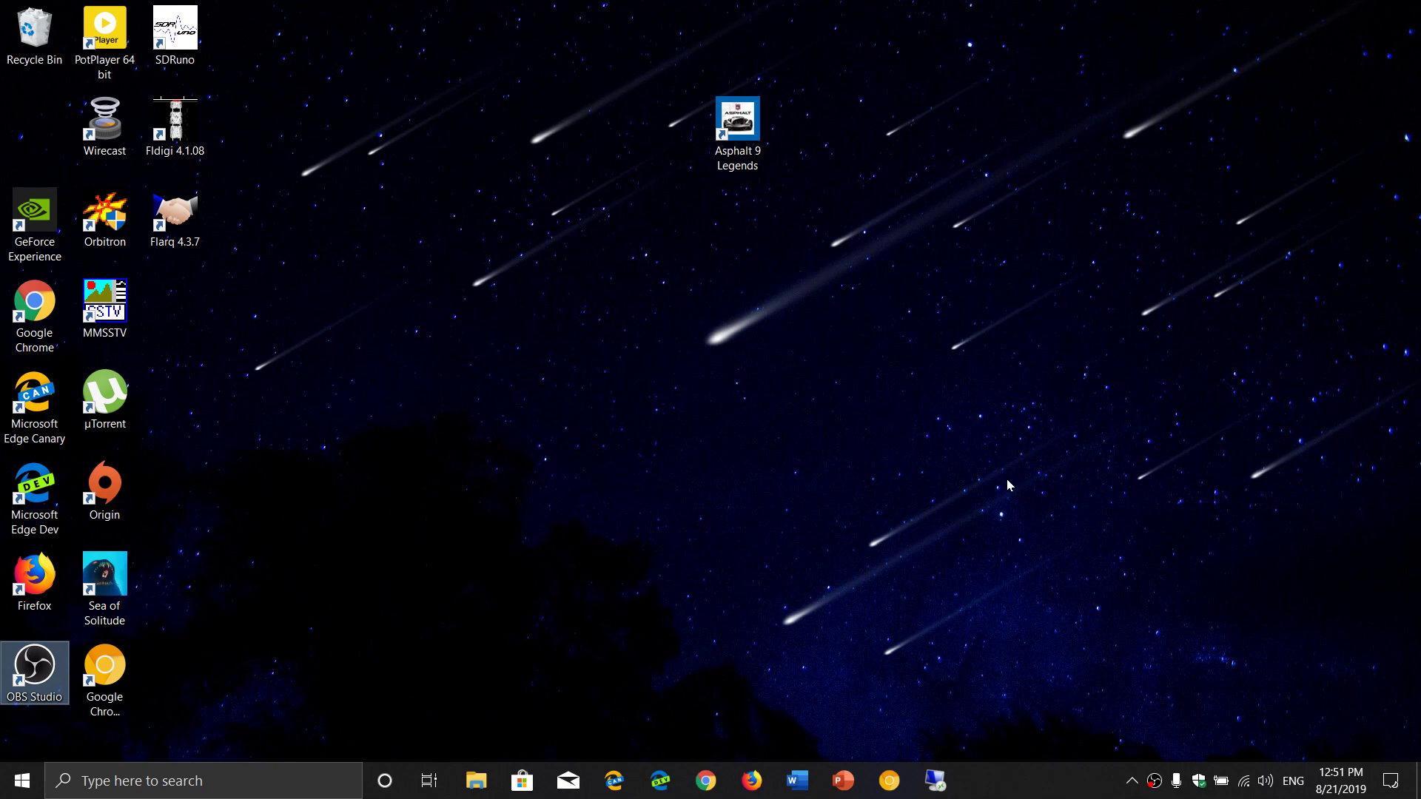